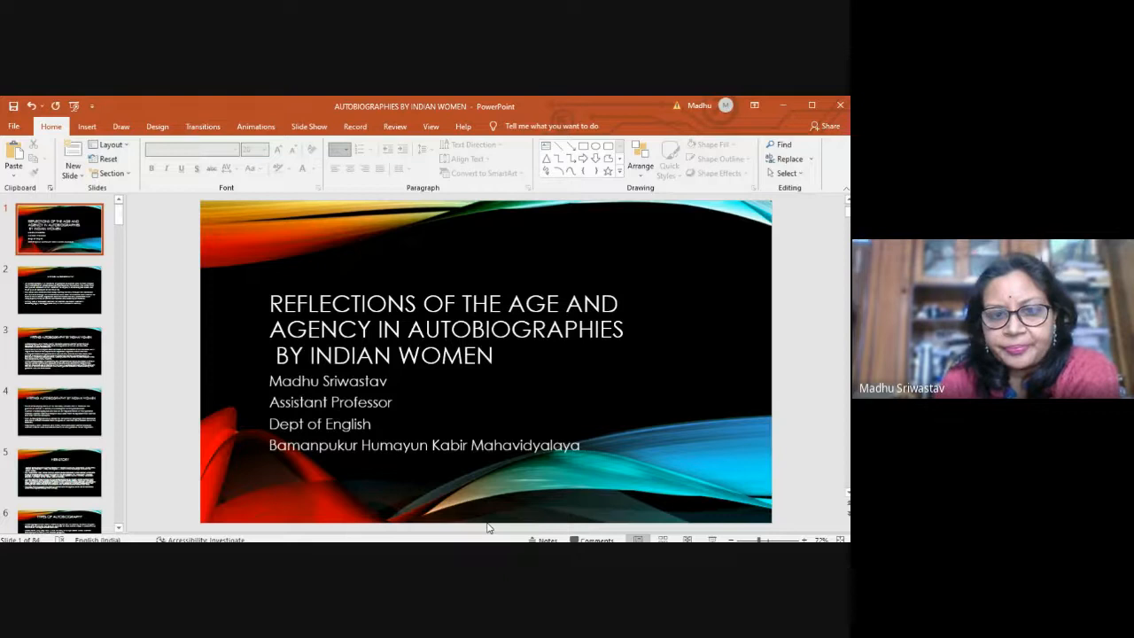
# Show slide 2, 'Writing Autobiography', with its bullet points
pyautogui.click(60, 290)
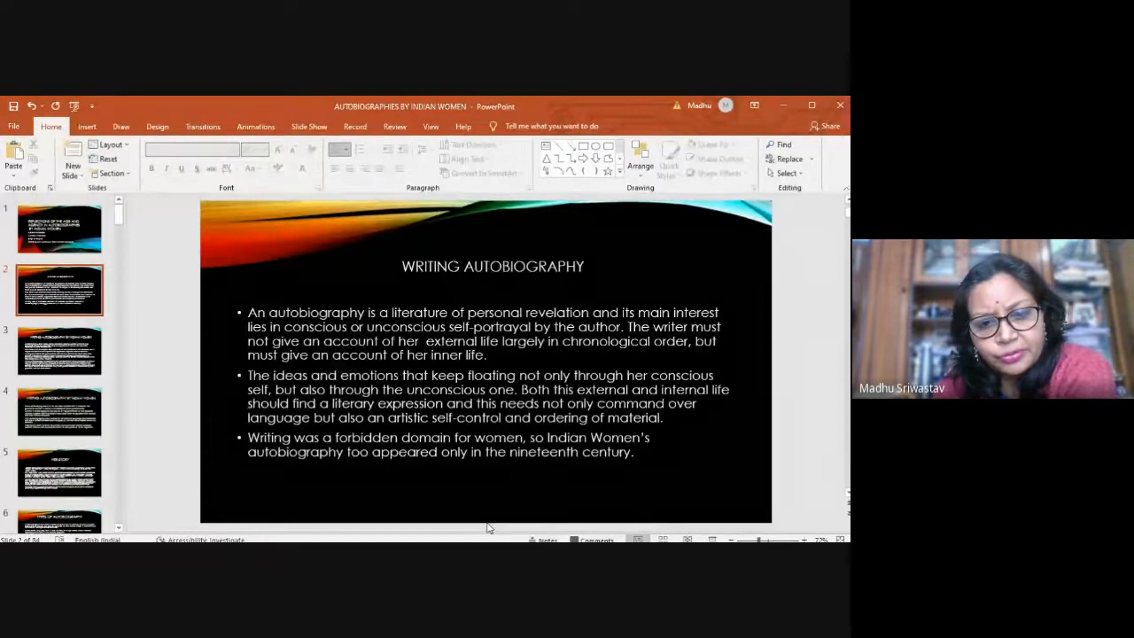
# Show slide 3, 'Writing Autobiography by Indian Women', with its four bullet points
pyautogui.click(60, 351)
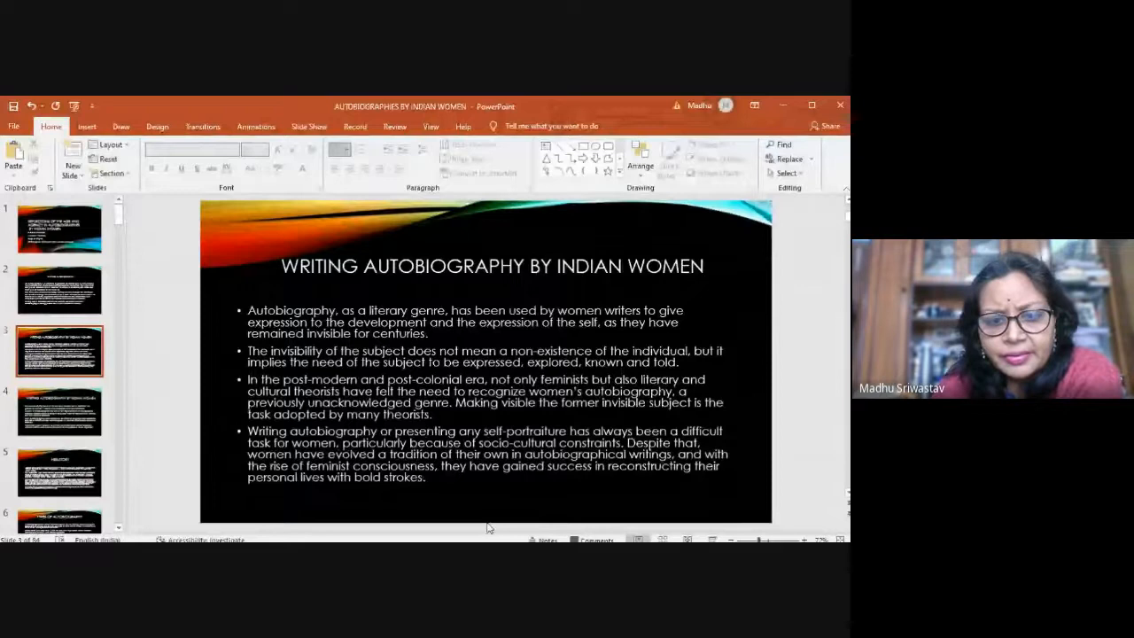
# Show slide 4, the second 'Writing Autobiography by Indian Women' slide
pyautogui.click(60, 411)
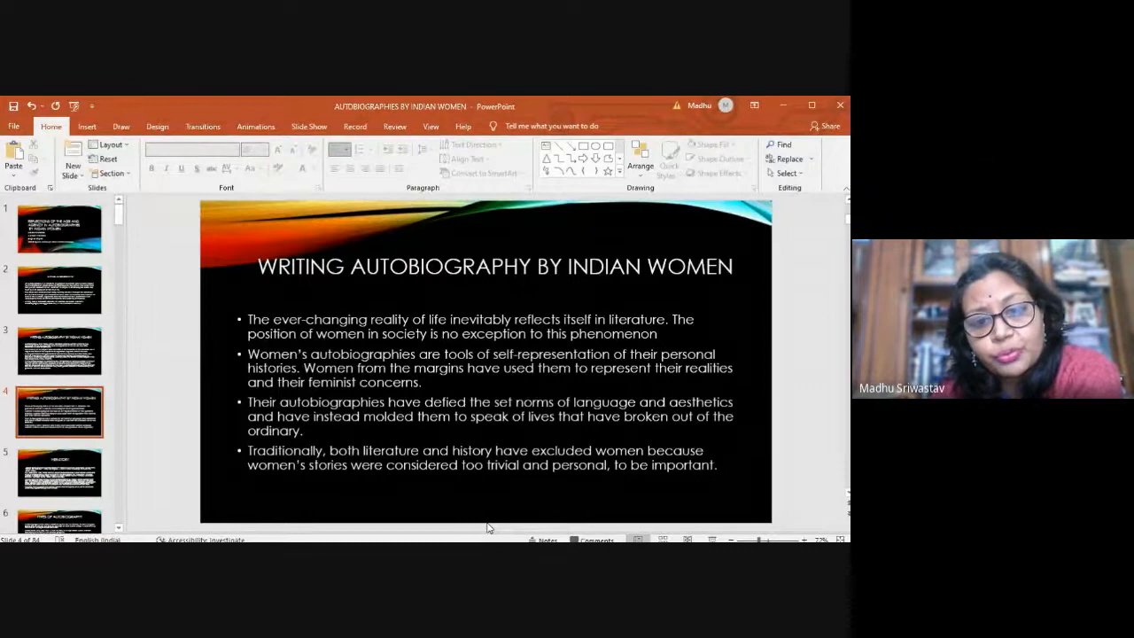
# Show the 'Types of Autobiography' slide comparing Amar Jiban and Jina Amucha
pyautogui.click(61, 471)
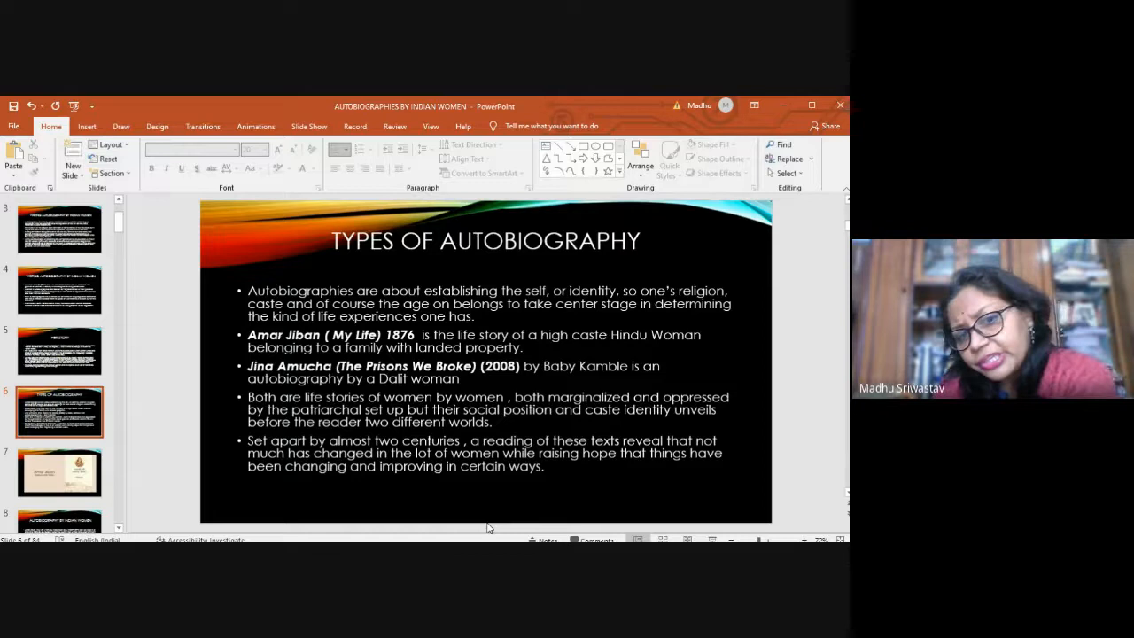
pyautogui.click(60, 471)
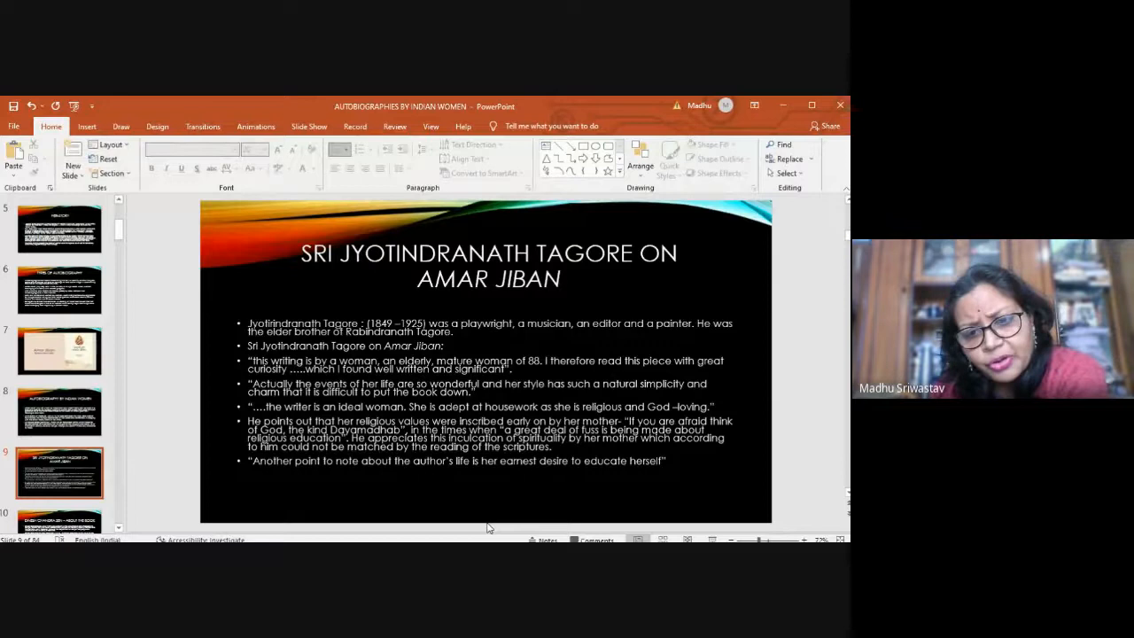
# Show slide 16, 'Early Life and Marriage', on her childhood and wedding
pyautogui.click(60, 405)
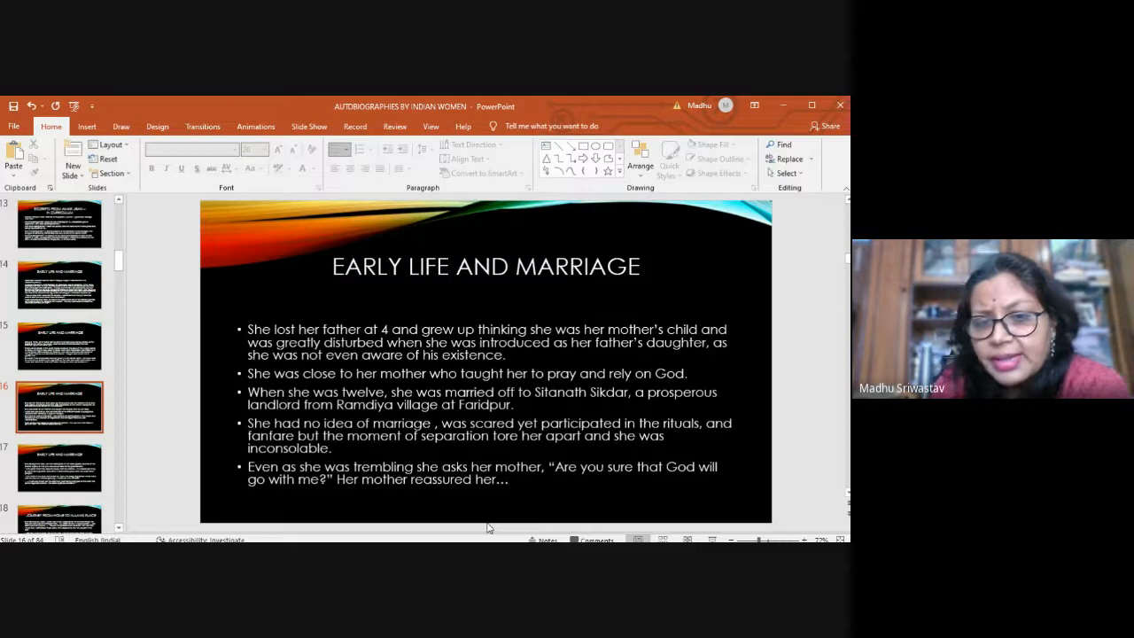
# Show slide 18, 'Journey From Home to In-Laws Place', on her boat journey
pyautogui.click(61, 468)
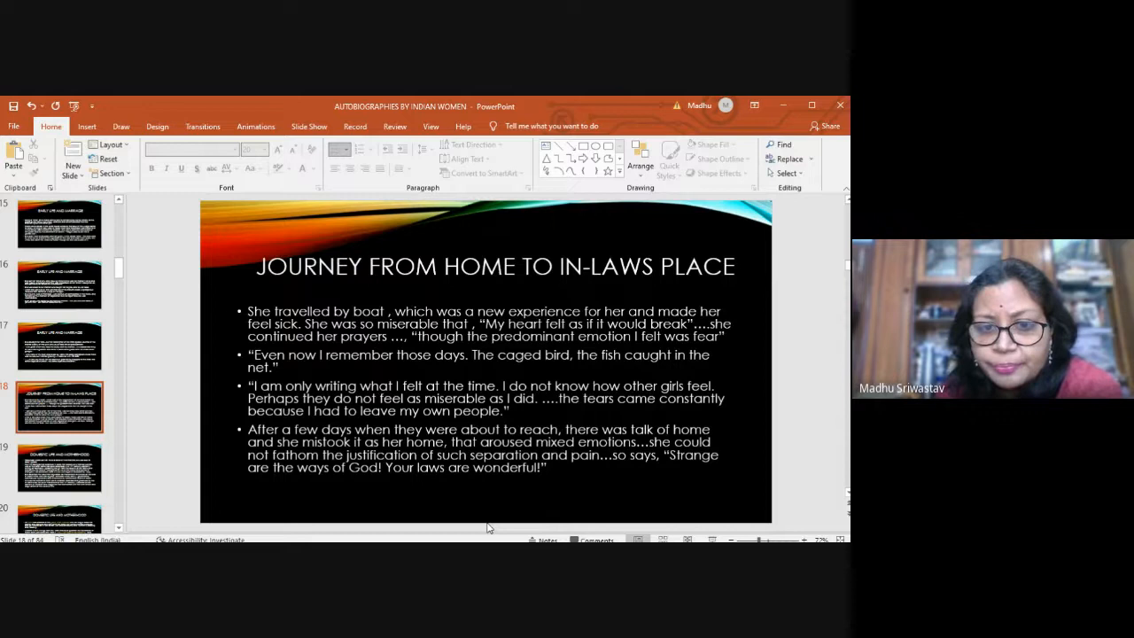
pyautogui.click(60, 468)
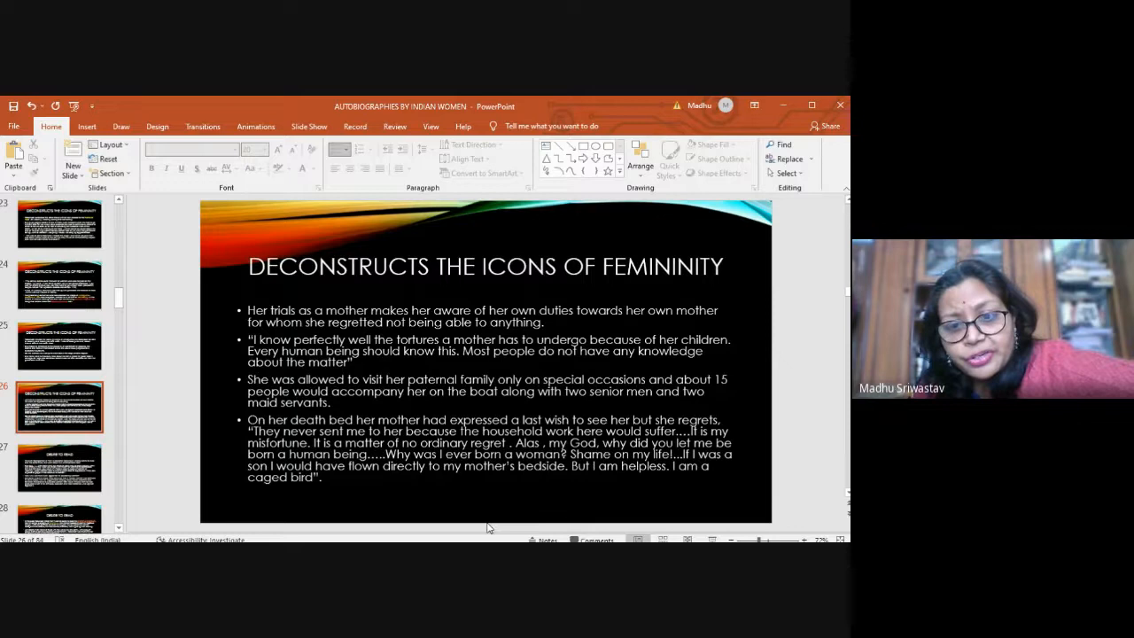
pyautogui.click(58, 467)
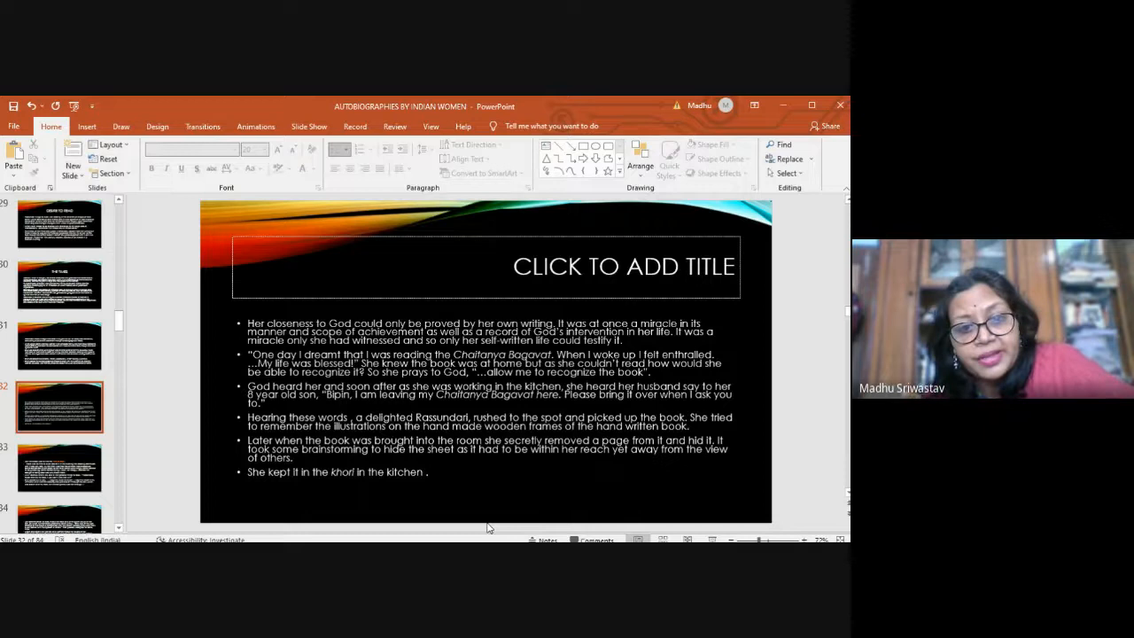
# Show the untitled slide on her first ordeal finding time to read
pyautogui.click(58, 468)
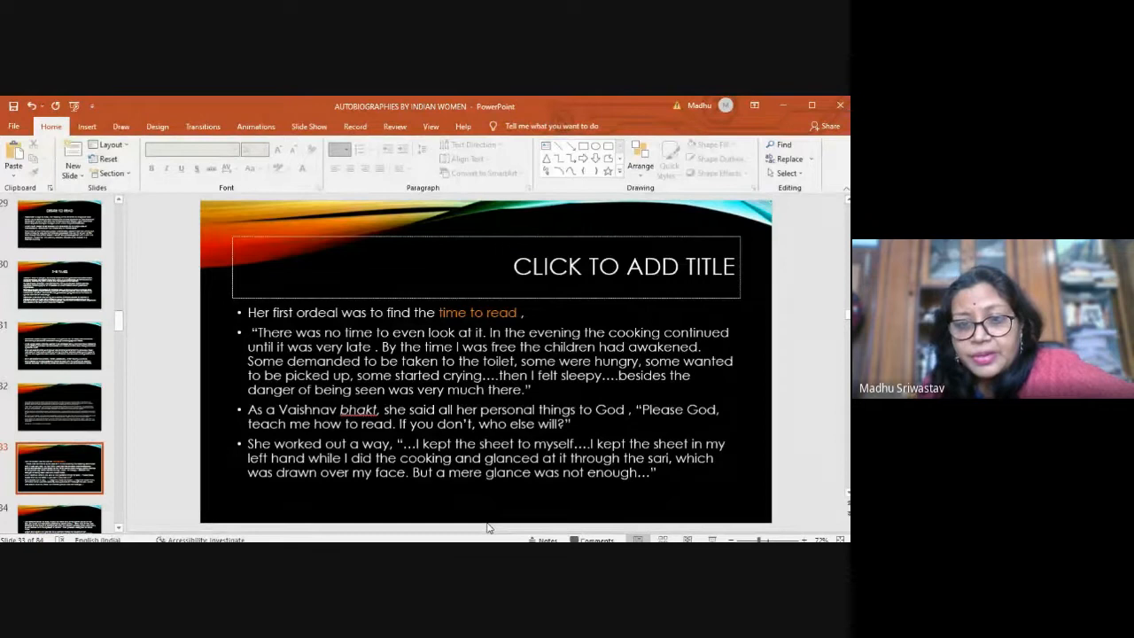
# Show the untitled slide on stealing her son's palm leaf to practise writing
pyautogui.click(60, 406)
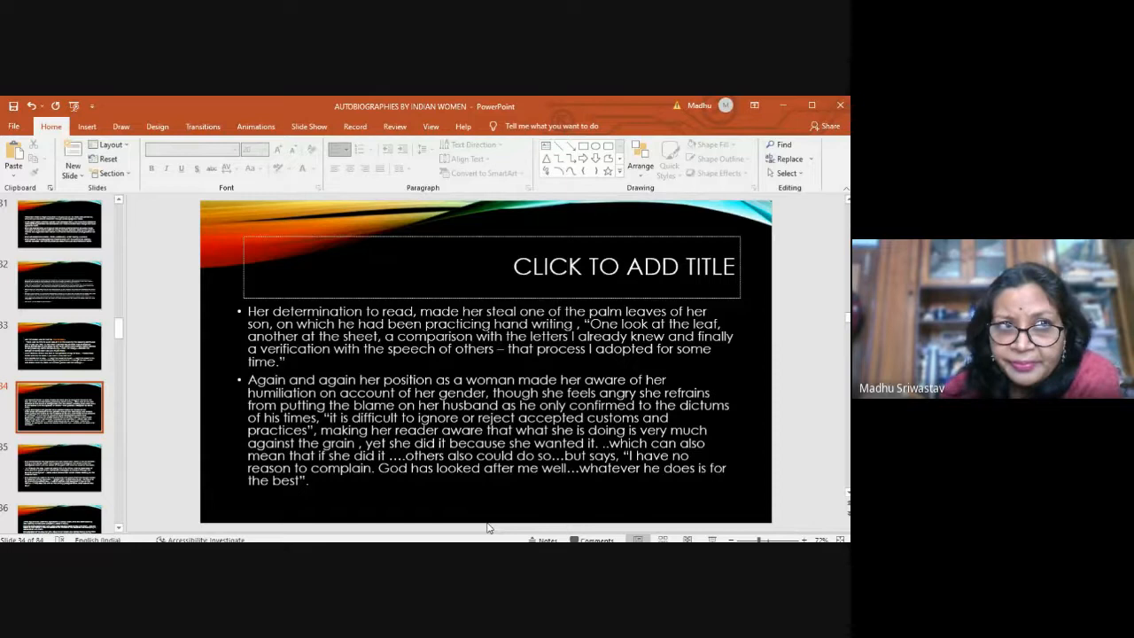
# Show the untitled slide on learning to read at 25 and becoming mistress of the house
pyautogui.click(61, 467)
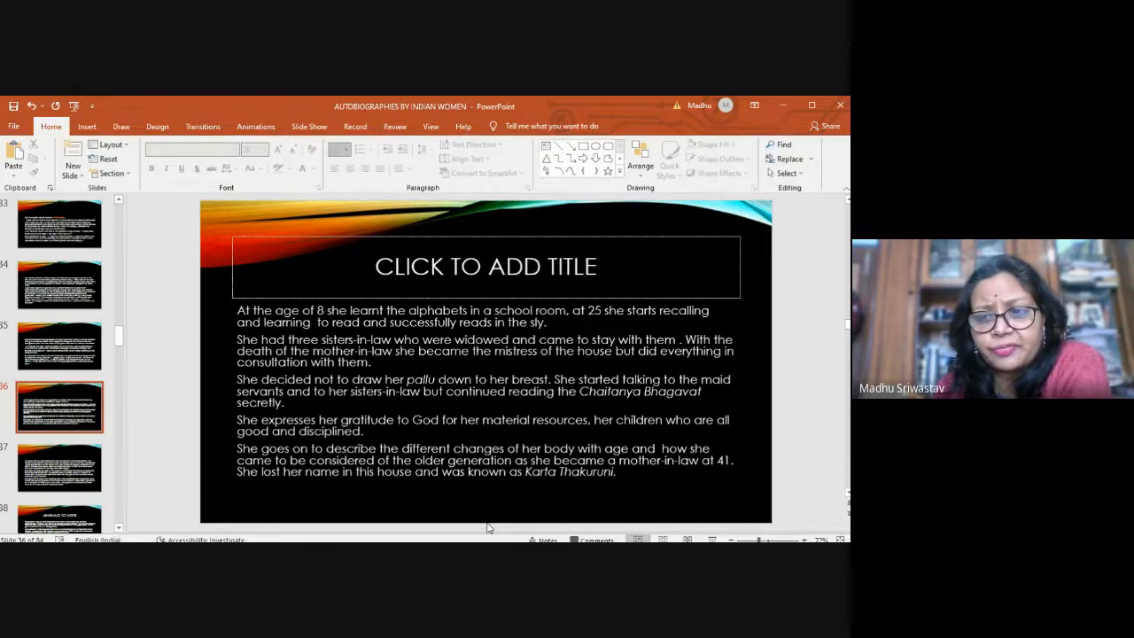
# Show the 'Learning to Write' slide on her son's urging and Part II of her autobiography
pyautogui.click(60, 467)
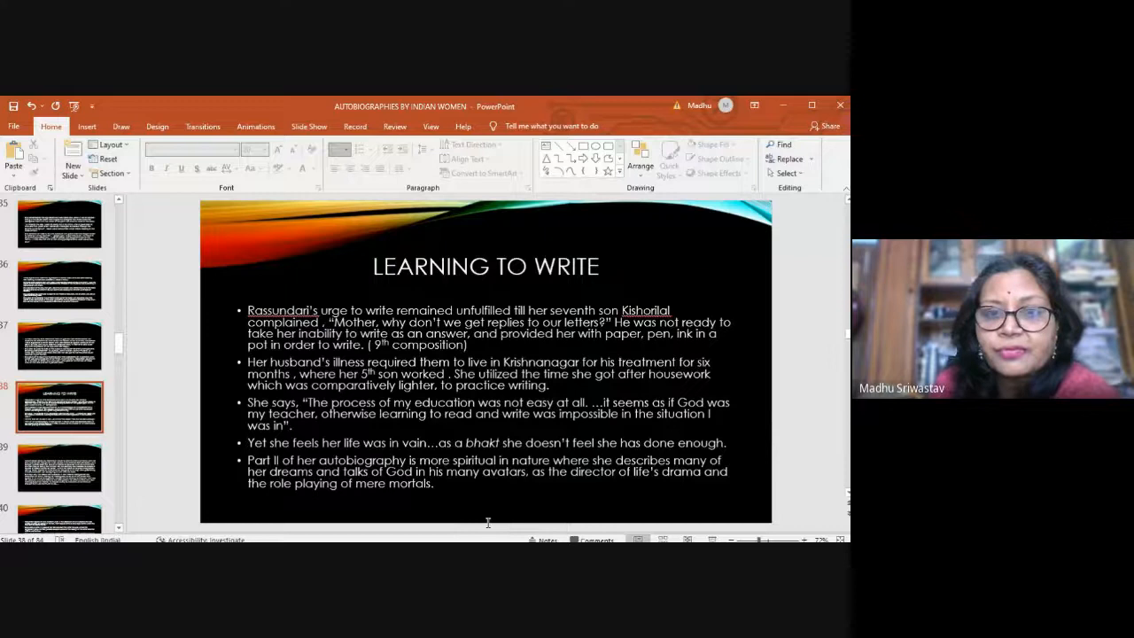
# Advance past the Learning to Write slide to the Tanika Sarkar slide on Krishna as father
pyautogui.click(60, 468)
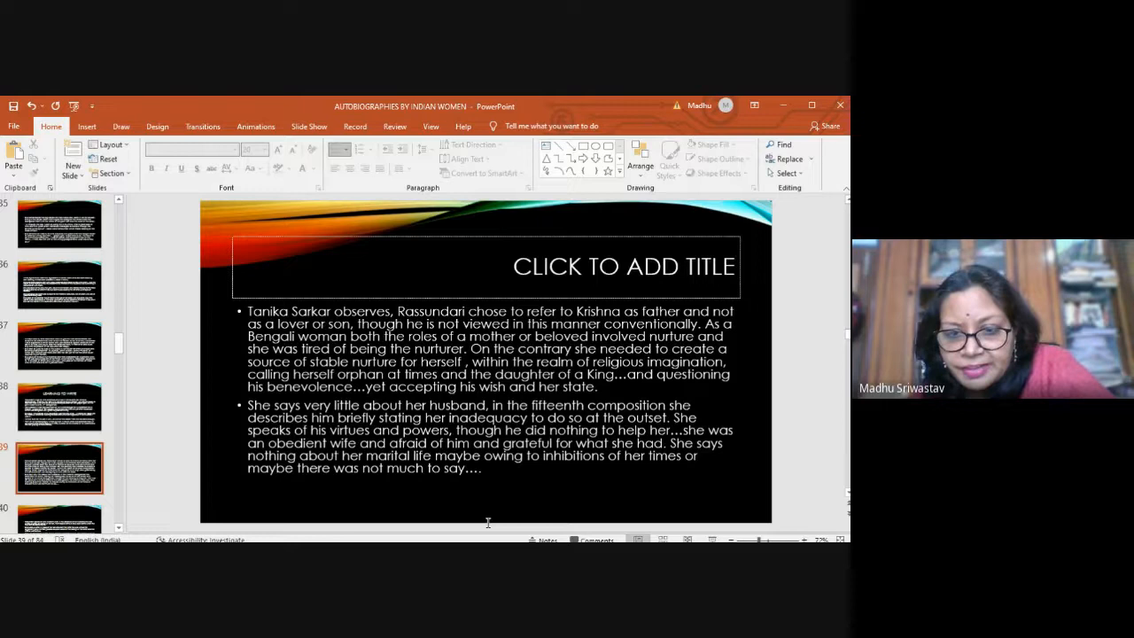
# Advance to the slide on her middle age, being a mother-in-law and her changing view of religion
pyautogui.click(60, 406)
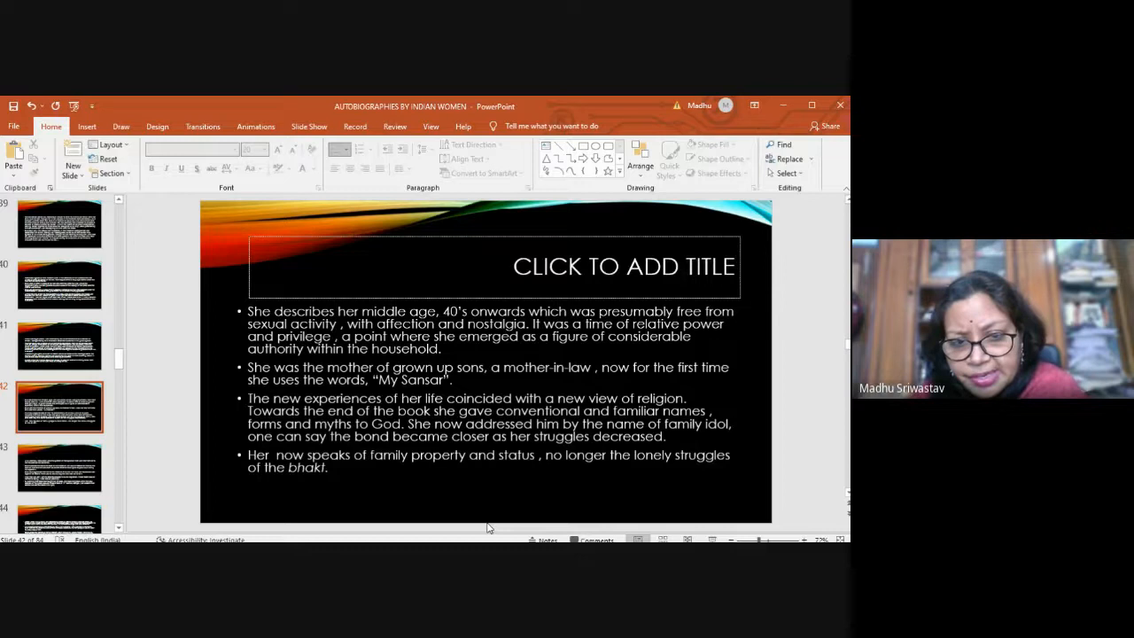
# Advance to the slide calling Amar Jiban a self-absorbed, non-dialogic narrative
pyautogui.click(61, 468)
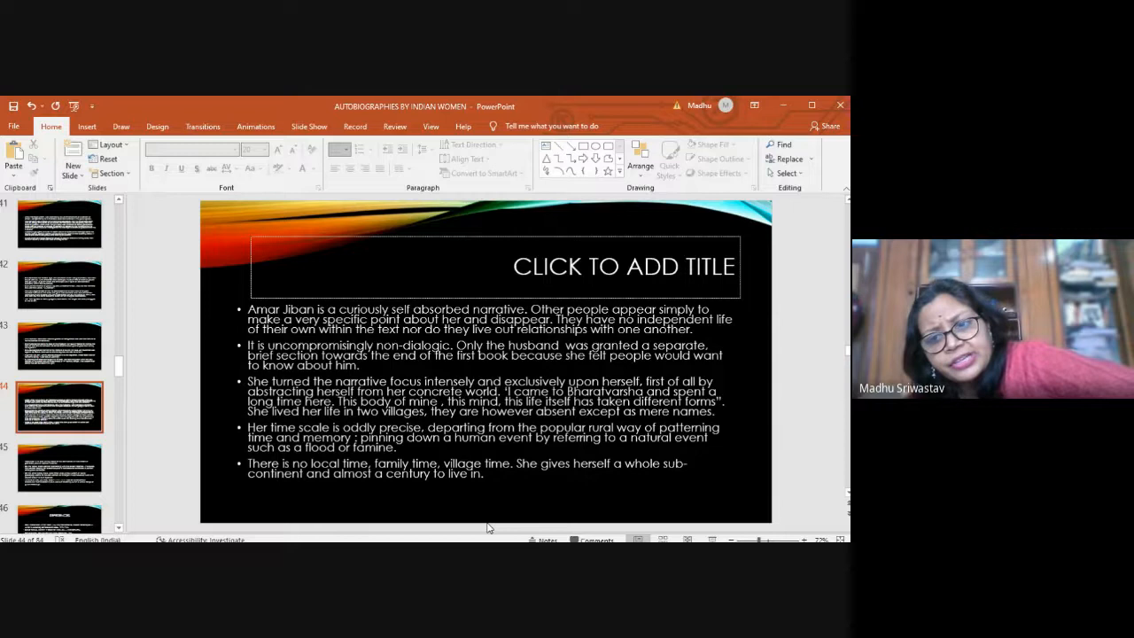
# Advance to the slide on Rassundari's life between patriarchy and women's desires
pyautogui.click(60, 468)
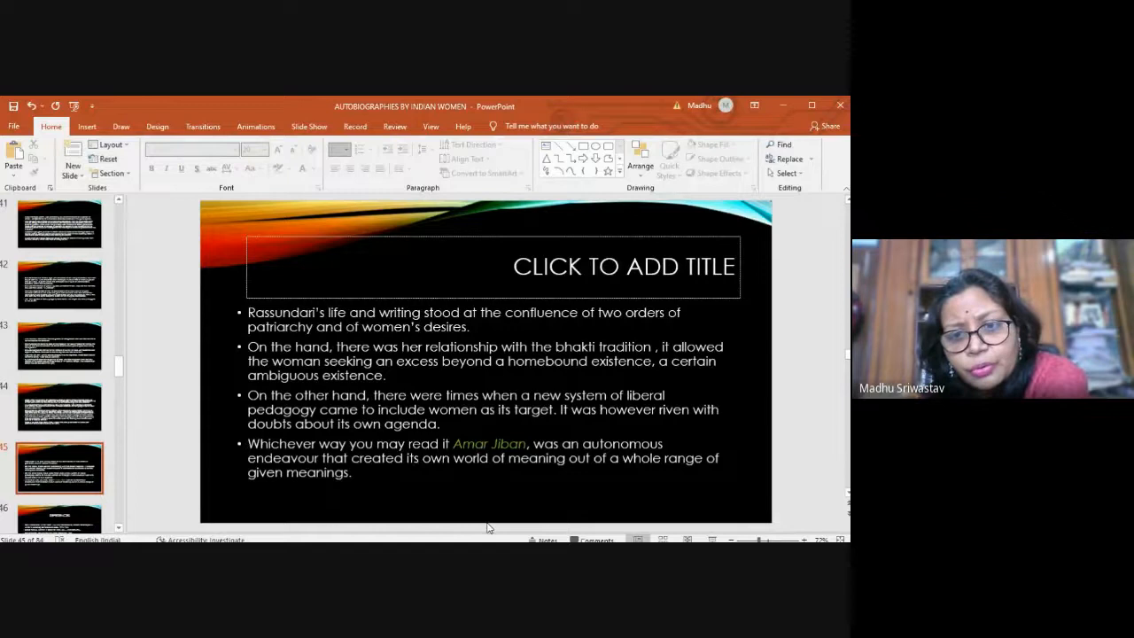
# Advance to 'The Prisons We Broke, 2008' slide on Maya Pandit's introduction
pyautogui.click(60, 436)
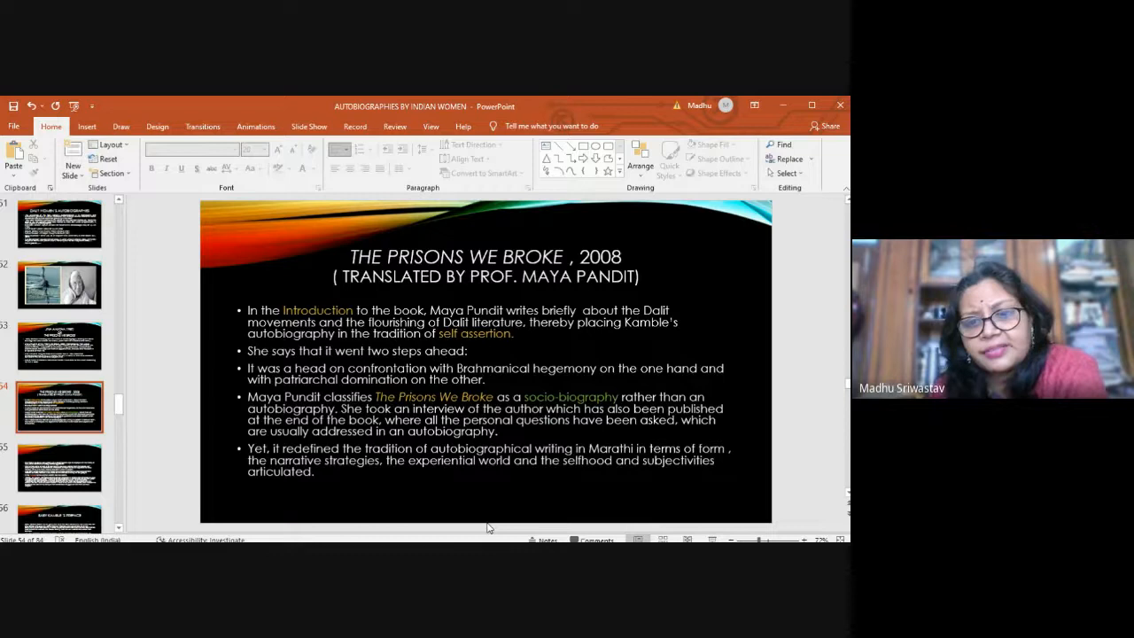
# Advance to the Baby Kamble's Preface slide on the Hindu caste system's crimes against humanity
pyautogui.click(60, 468)
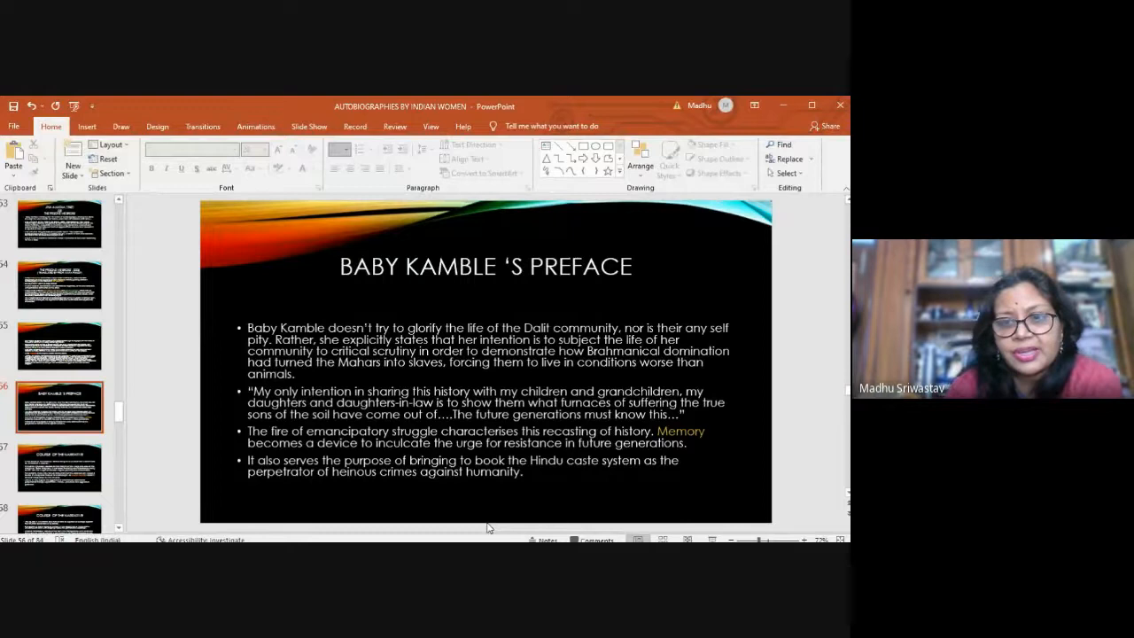
# Advance to the Course of the Narrative slide on her humane tone and humour
pyautogui.click(61, 468)
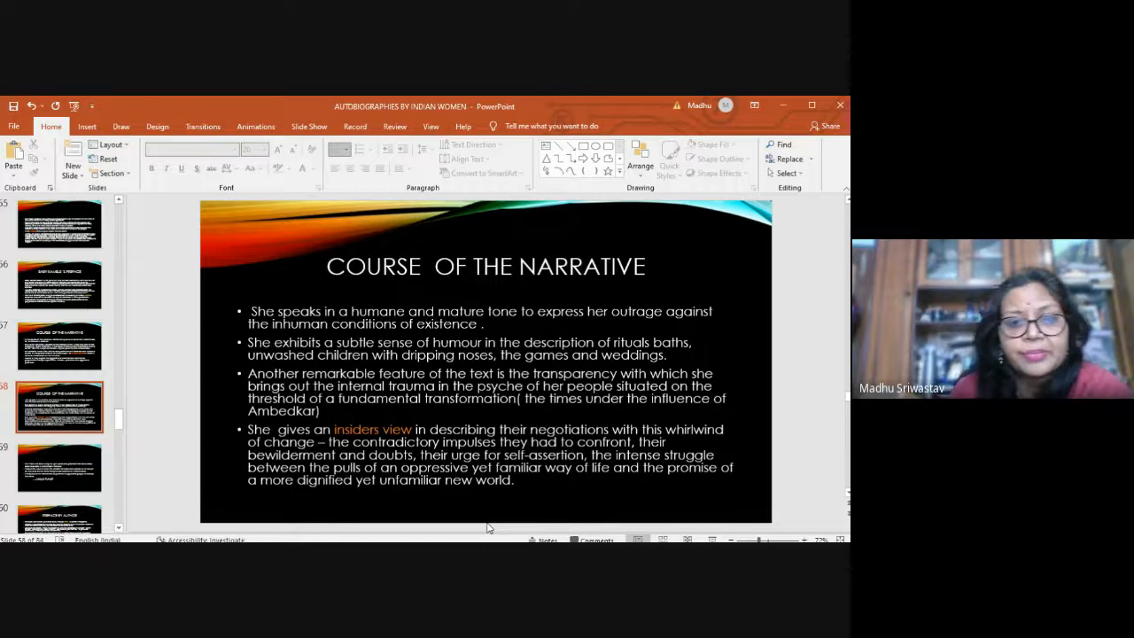
# Advance through the Preface by Author slide to the 'Insight into Understanding Caste' slide
pyautogui.click(60, 468)
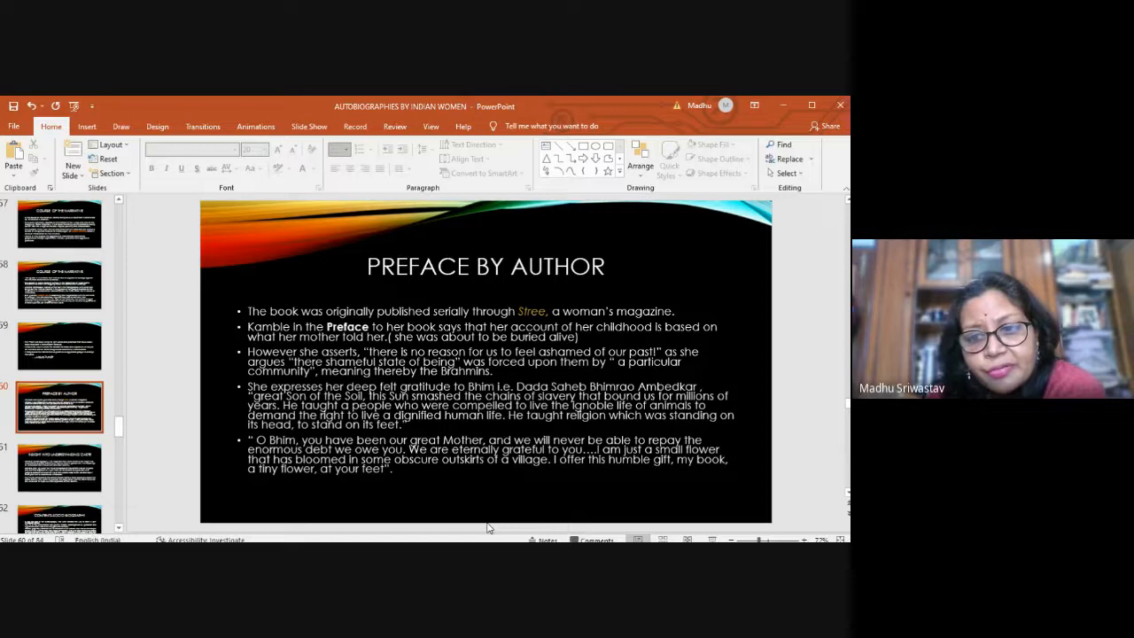
pyautogui.click(60, 468)
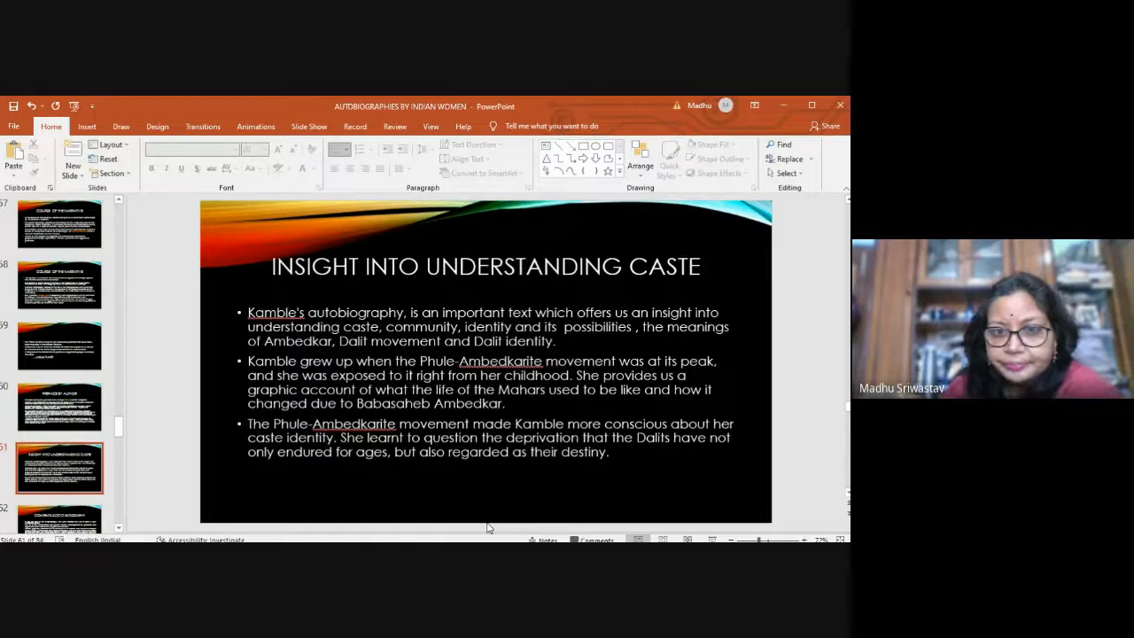